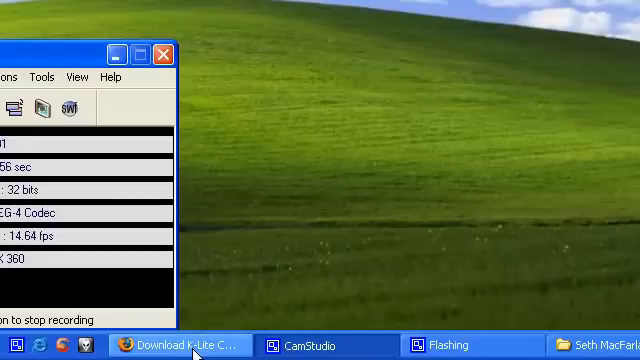
pyautogui.moveTo(180, 344)
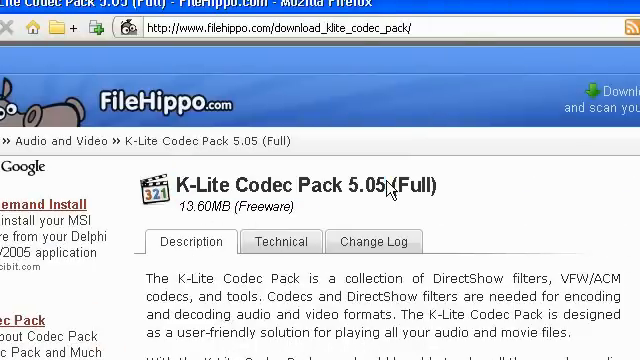
# Step: Bring up Firefox's FileHippo K-Lite Codec Pack 5.05 (Full) page and scroll through its description
pyautogui.doubleClick(360, 186)
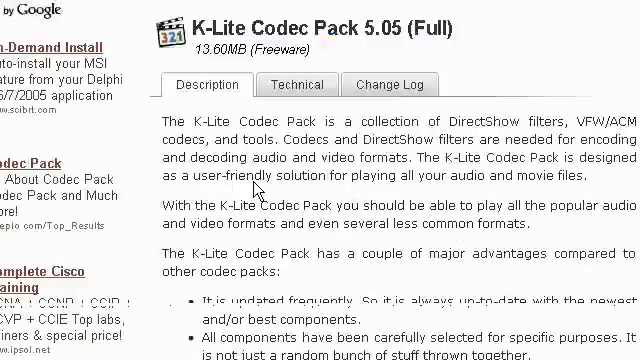
pyautogui.scroll(3)
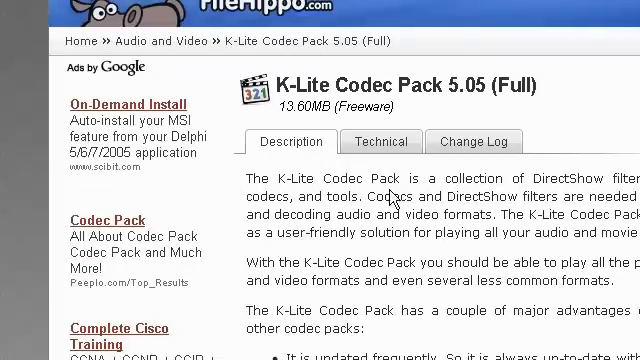
pyautogui.hscroll(3)
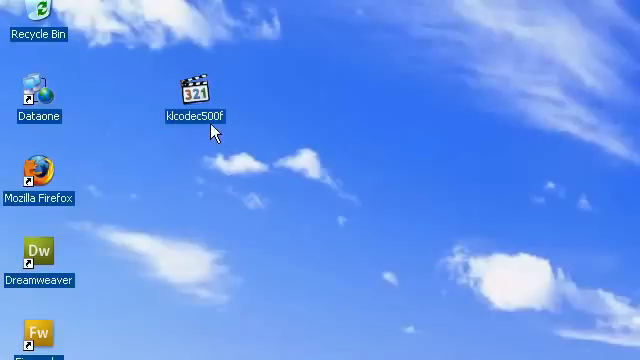
# Step: Run the klcodec500f installer, then open the Start menu showing the K-Lite Codec Pack group
pyautogui.doubleClick(188, 90)
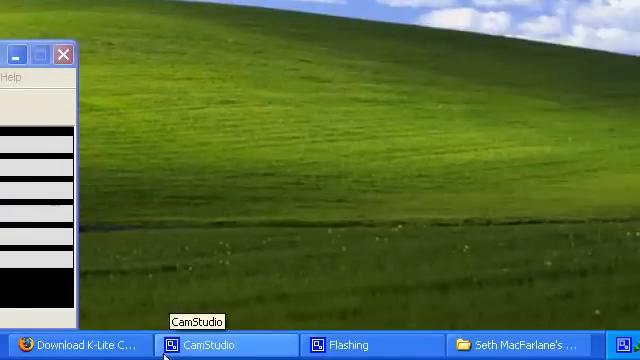
pyautogui.click(210, 344)
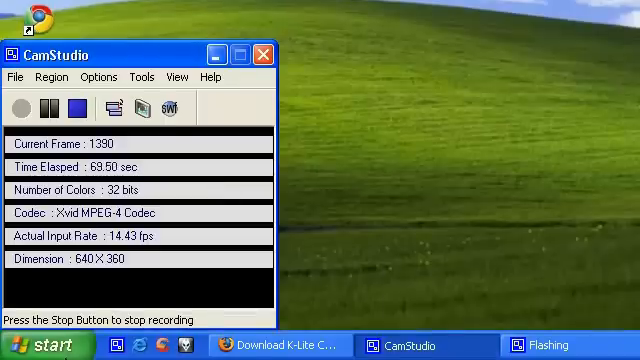
pyautogui.click(35, 345)
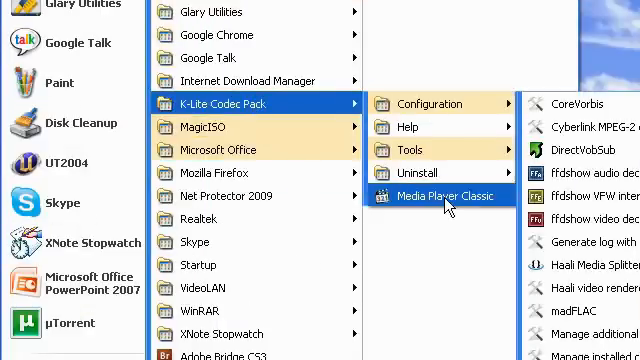
# Step: Launch Media Player Classic, view its About box showing build 1.2.1008.0, and close it
pyautogui.click(438, 196)
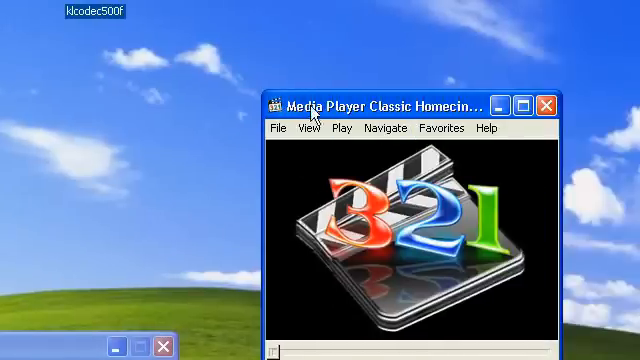
pyautogui.click(345, 128)
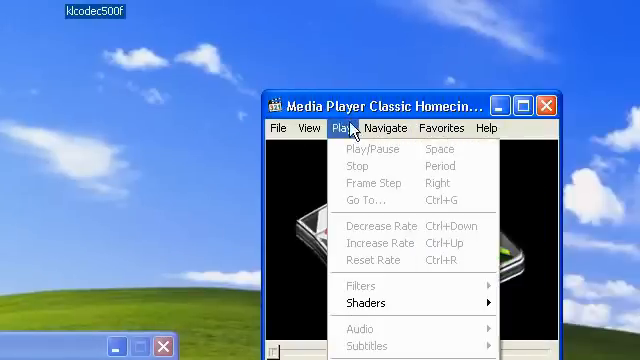
pyautogui.click(489, 128)
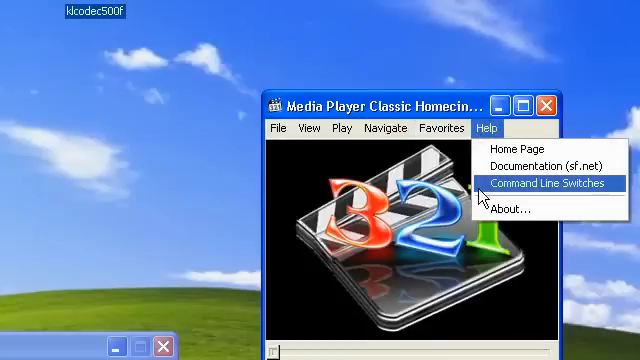
pyautogui.click(521, 209)
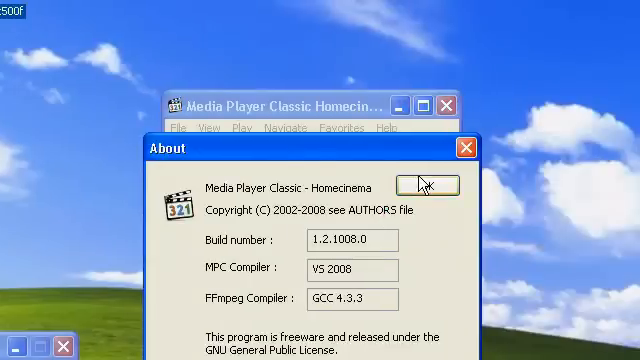
pyautogui.click(424, 184)
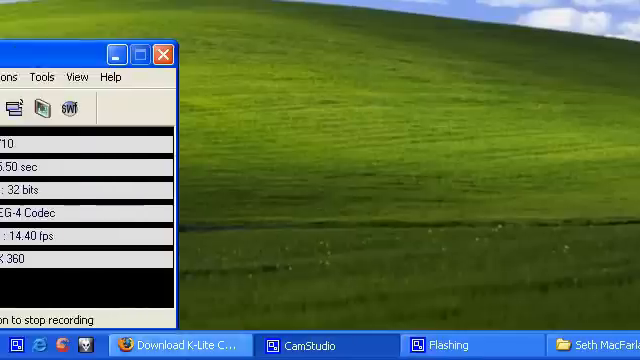
# Step: Return Firefox to the FileHippo K-Lite page and scroll through the Description tab
pyautogui.click(150, 345)
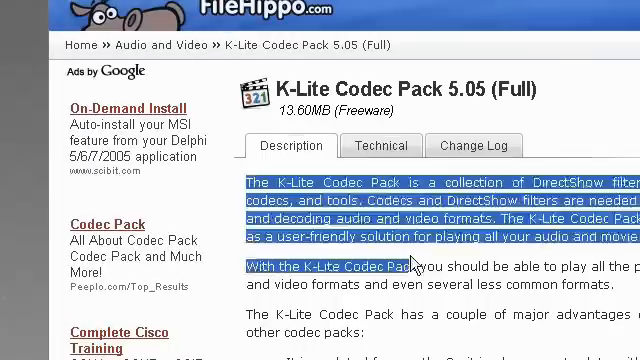
pyautogui.scroll(-3)
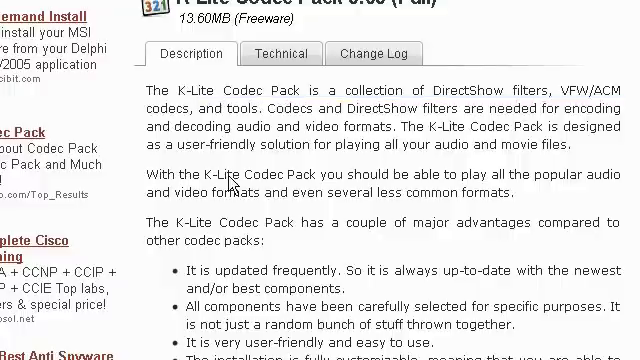
pyautogui.scroll(-3)
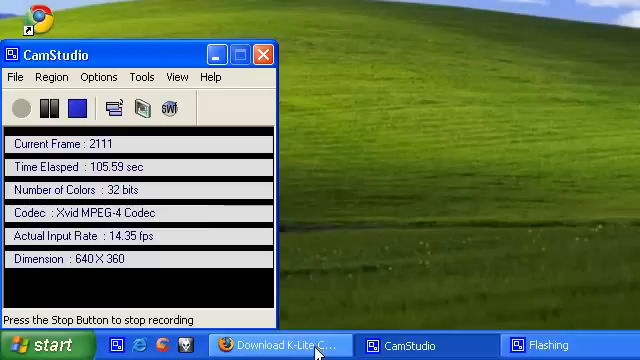
pyautogui.moveTo(368, 320)
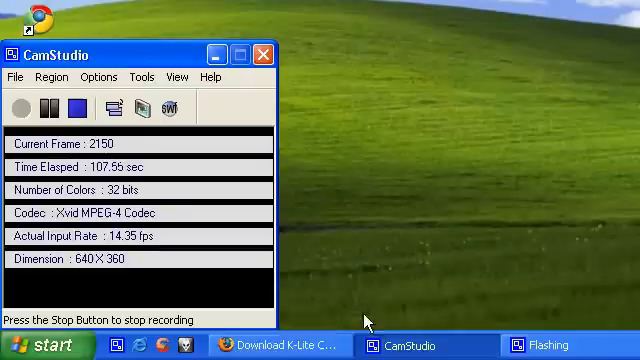
pyautogui.click(272, 345)
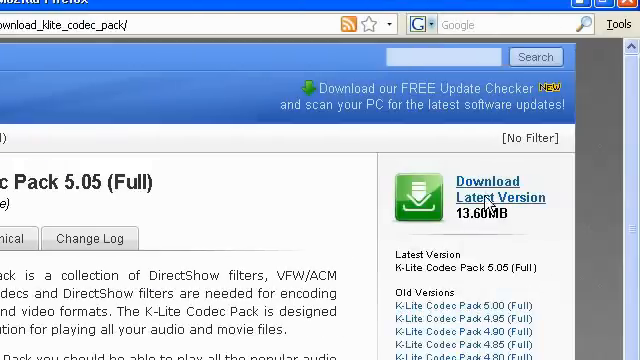
pyautogui.scroll(-3)
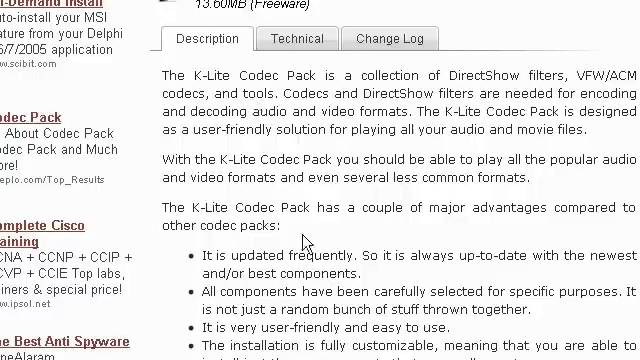
pyautogui.scroll(3)
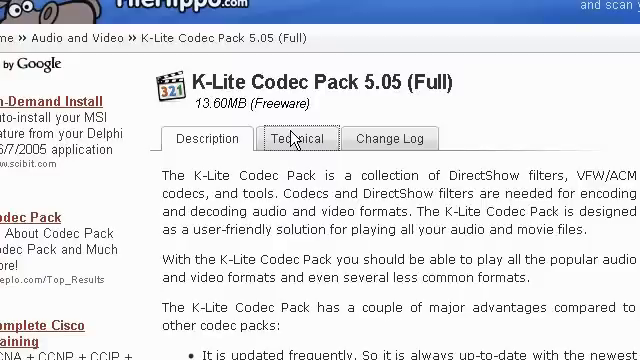
# Step: Review the Technical tab for K-Lite Codec Pack 5.05 (Full) and start the latest-version download
pyautogui.click(297, 138)
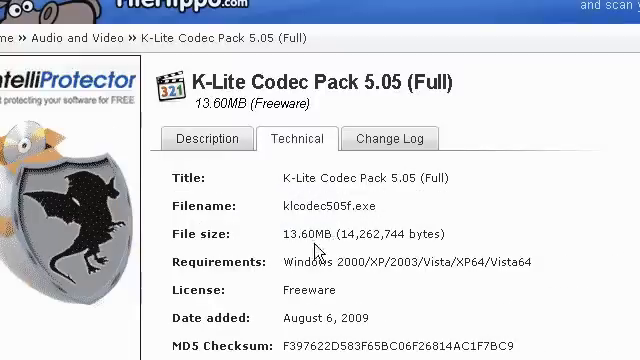
pyautogui.scroll(-3)
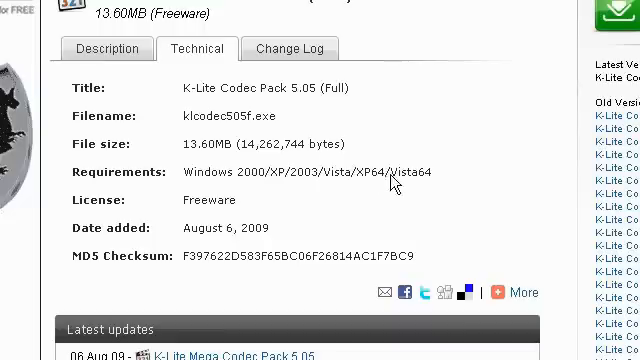
pyautogui.moveTo(215, 178)
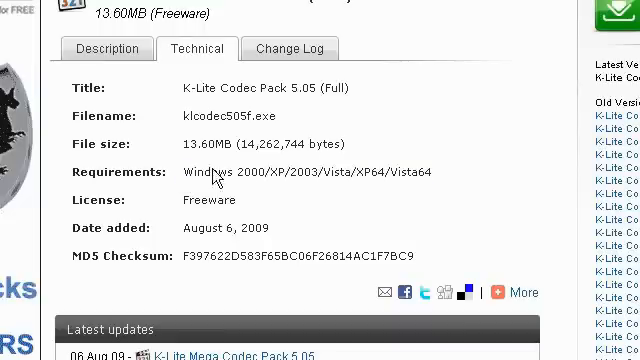
pyautogui.moveTo(170, 240)
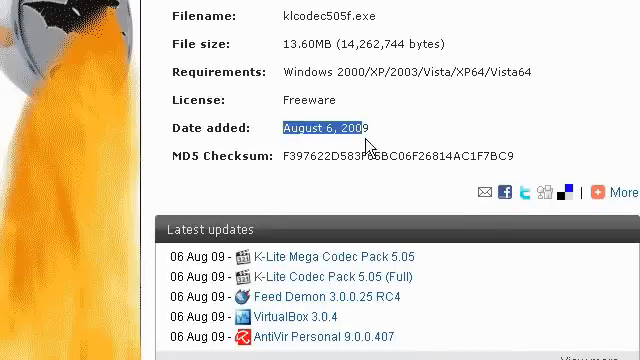
pyautogui.moveTo(485, 130)
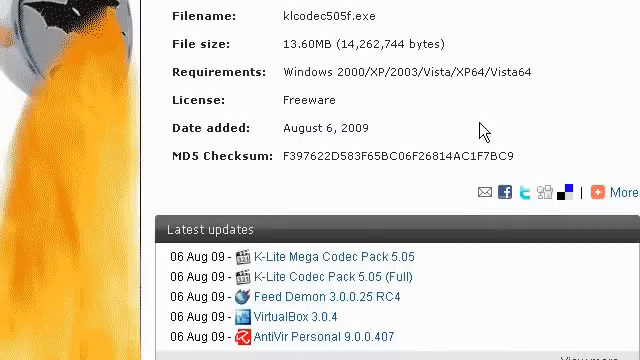
pyautogui.scroll(3)
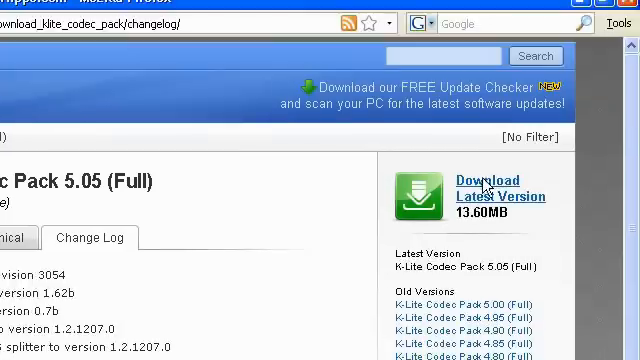
pyautogui.click(483, 181)
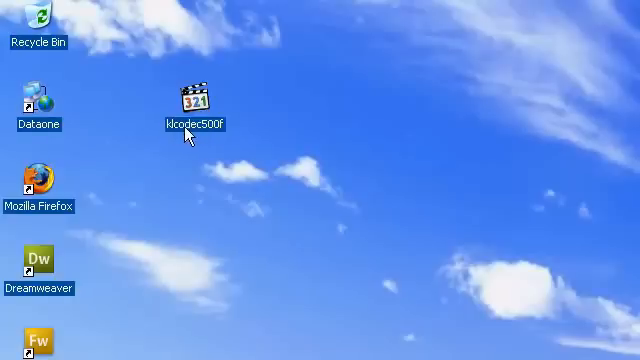
pyautogui.moveTo(223, 135)
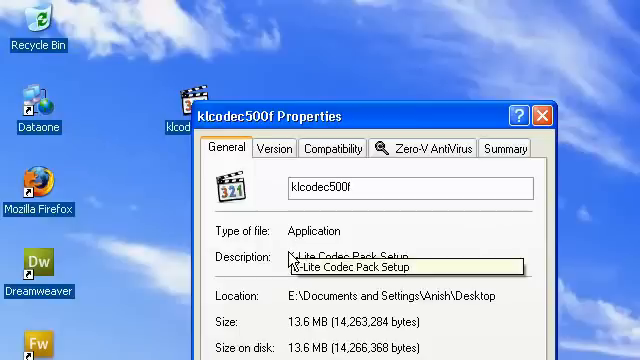
pyautogui.moveTo(425, 262)
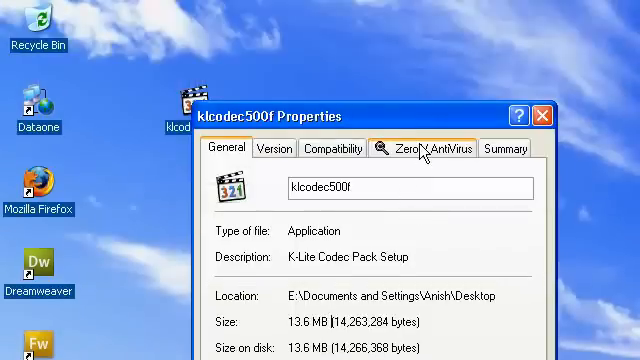
pyautogui.click(423, 148)
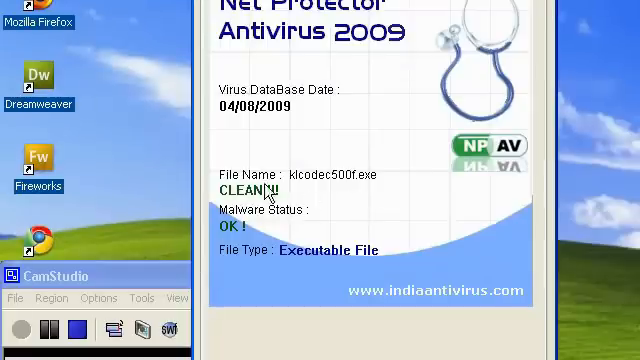
pyautogui.moveTo(311, 229)
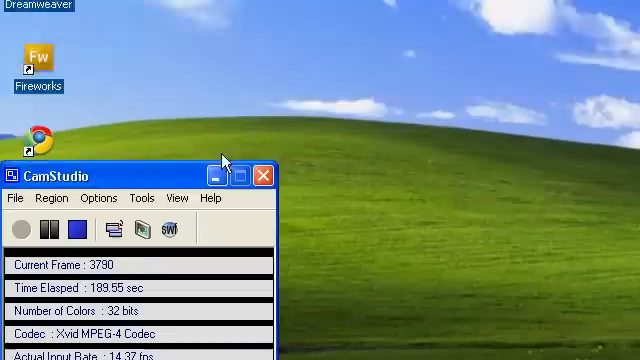
# Step: Launch the klcodec500f installer using Open from its desktop right-click menu
pyautogui.rightClick(189, 100)
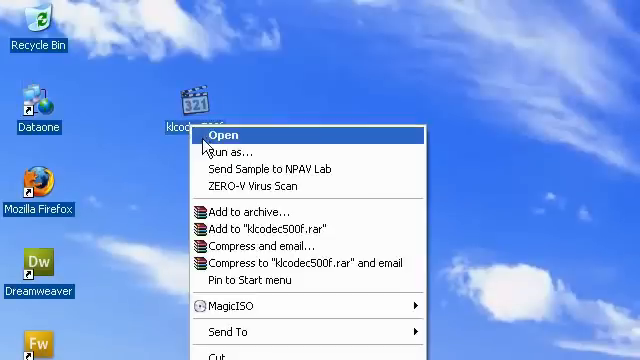
pyautogui.click(219, 135)
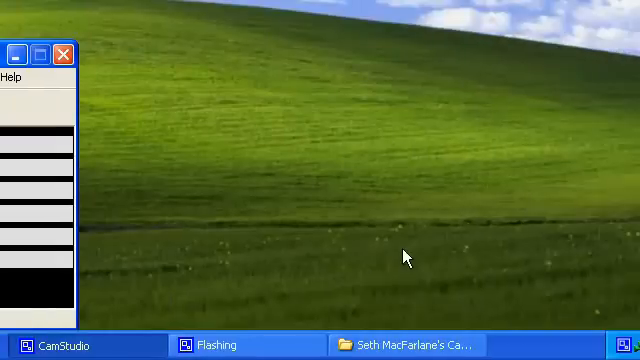
pyautogui.click(390, 345)
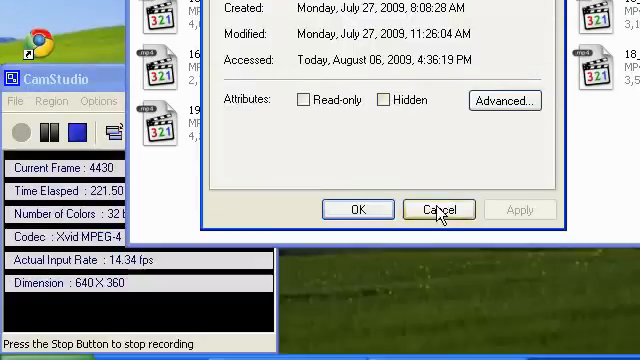
# Step: Cancel the Properties dialog and select the 01_Super_Mario video
pyautogui.click(437, 209)
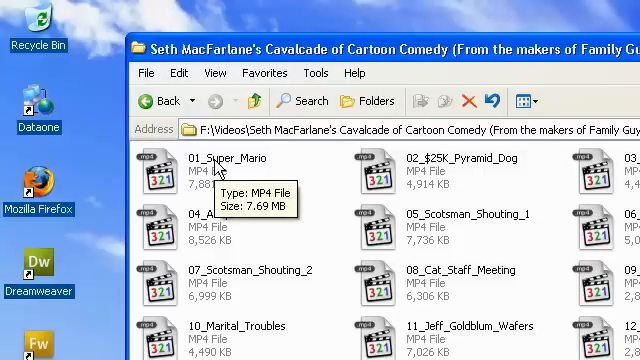
pyautogui.click(230, 165)
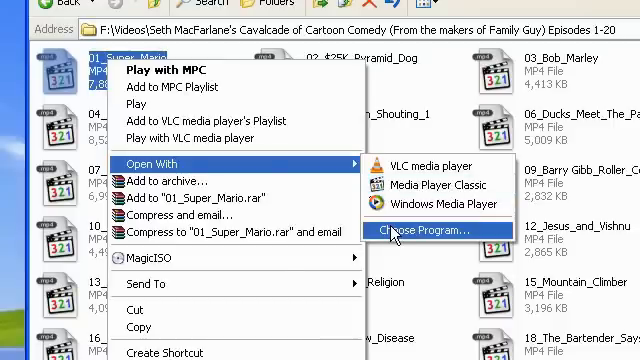
# Step: Choose a player for 01_Super_Mario, tick 'Always use the selected program', and confirm
pyautogui.click(427, 232)
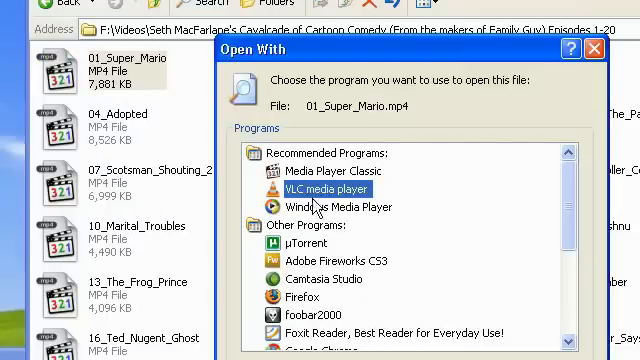
pyautogui.click(325, 152)
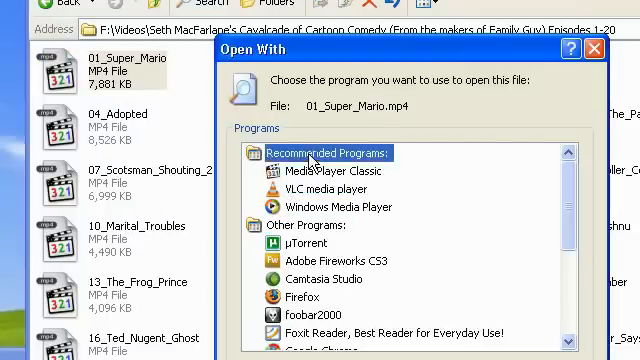
pyautogui.scroll(-3)
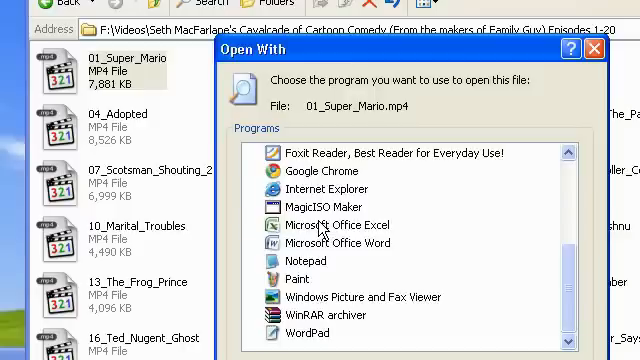
pyautogui.scroll(3)
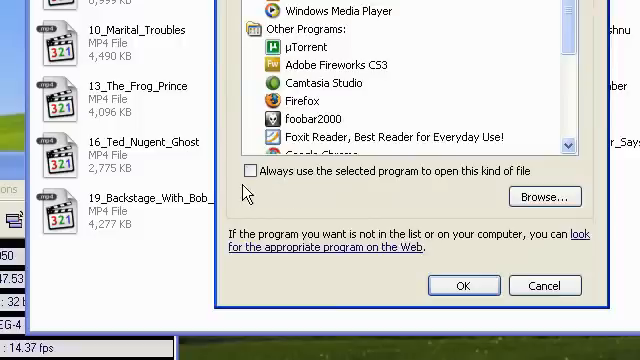
pyautogui.click(250, 172)
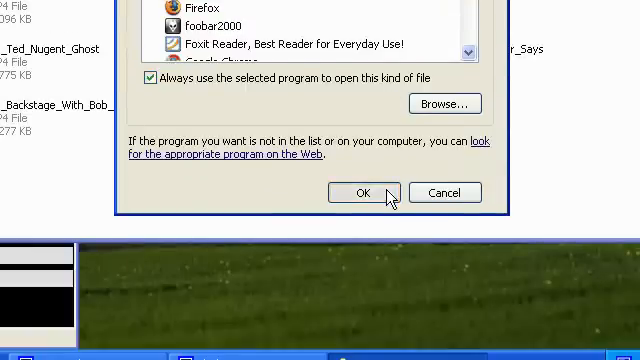
pyautogui.click(360, 192)
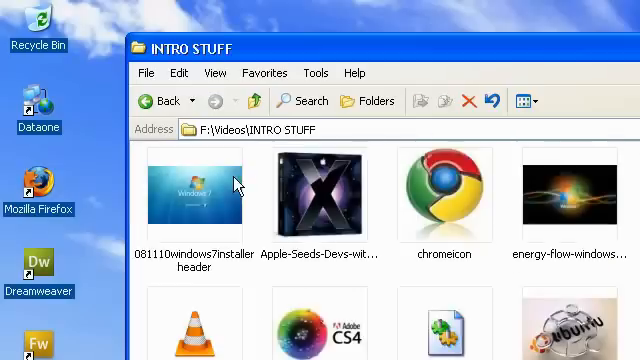
# Step: Select the Chris August FLV video and view its properties showing Media Player Classic
pyautogui.click(168, 100)
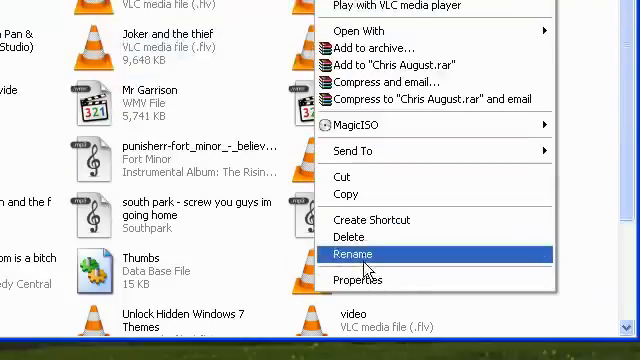
pyautogui.click(357, 280)
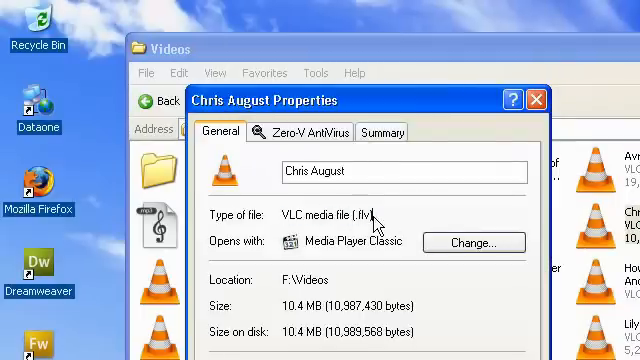
pyautogui.doubleClick(330, 215)
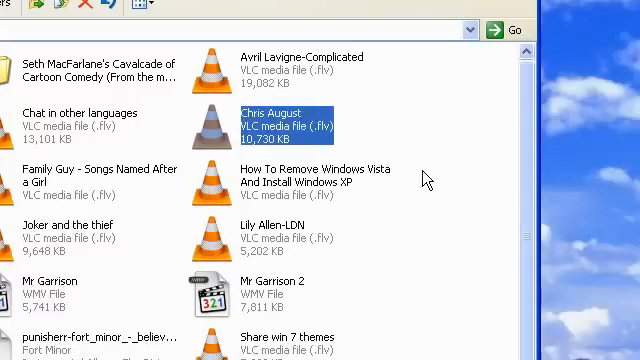
pyautogui.moveTo(362, 133)
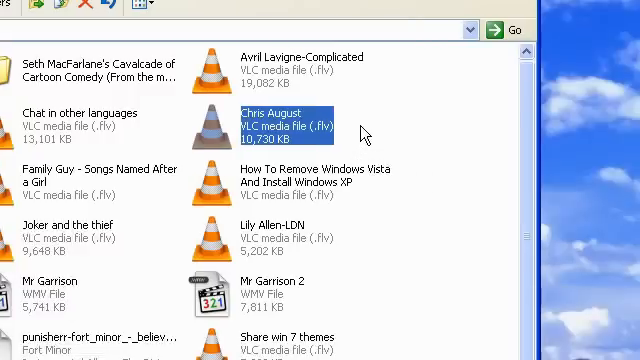
pyautogui.moveTo(388, 135)
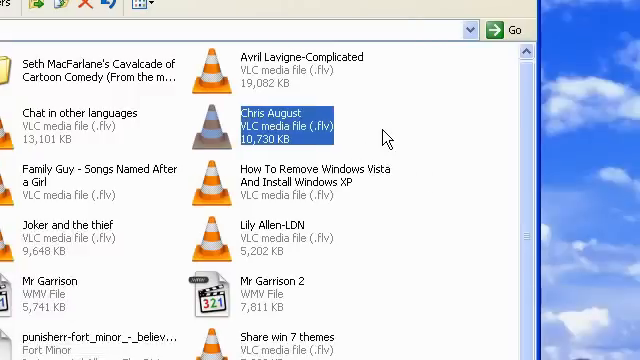
pyautogui.rightClick(290, 118)
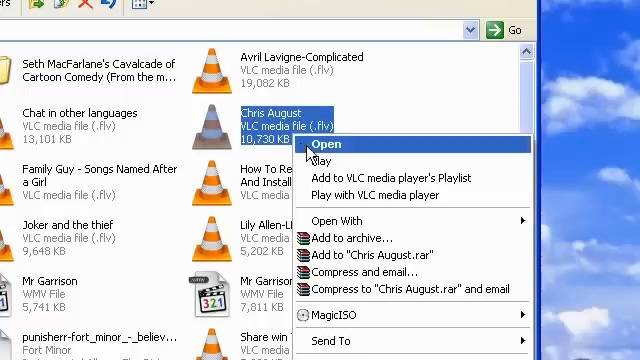
pyautogui.click(326, 145)
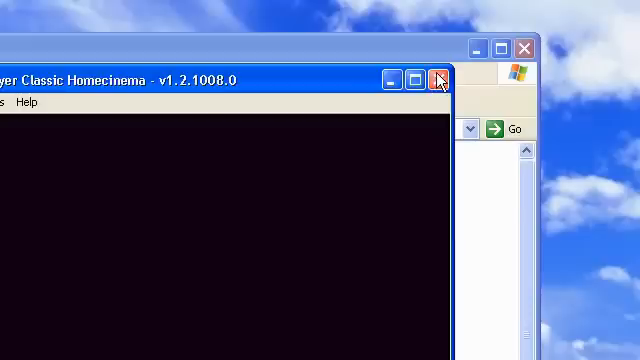
pyautogui.click(438, 81)
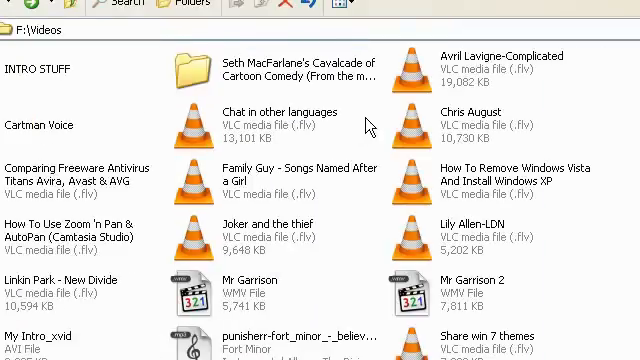
# Step: Confirm Mr Garrison WMV opens with Media Player Classic, then open the My Intro_xvid AVI
pyautogui.scroll(-3)
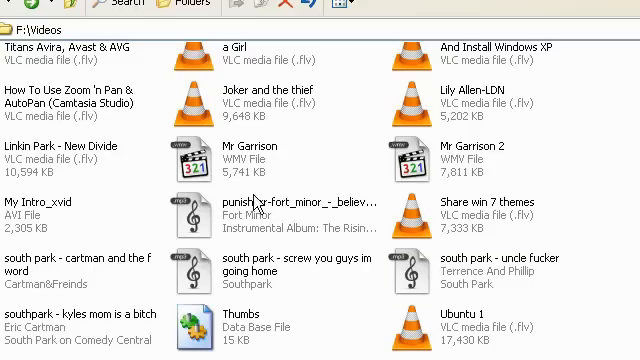
pyautogui.scroll(-3)
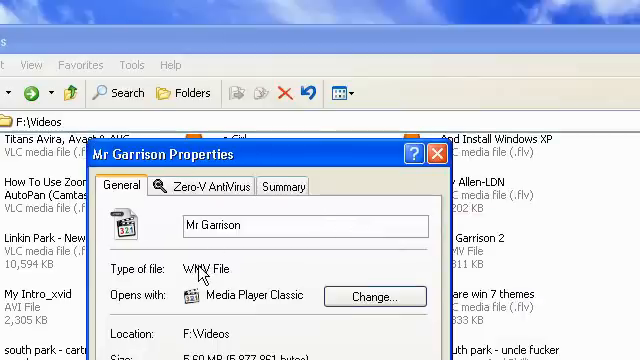
pyautogui.doubleClick(200, 269)
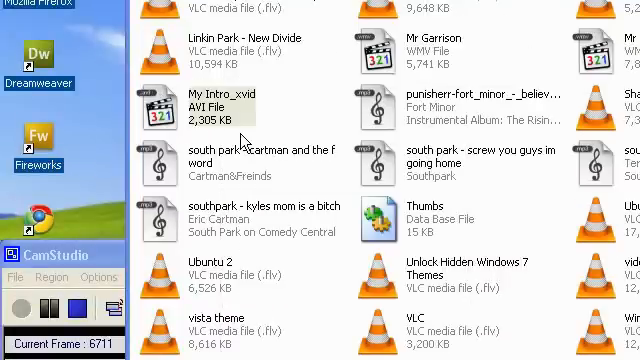
pyautogui.doubleClick(210, 98)
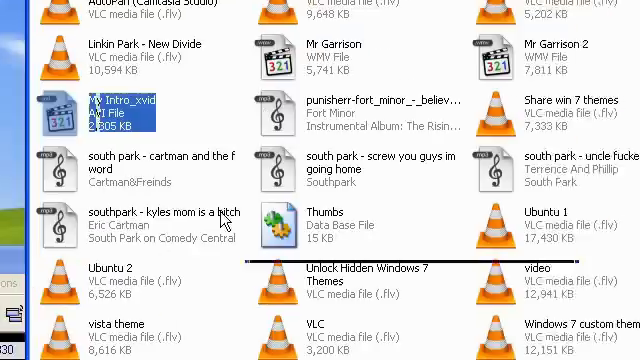
# Step: Play the south park MP3 in Media Player Classic, then view and cancel its Properties
pyautogui.scroll(-3)
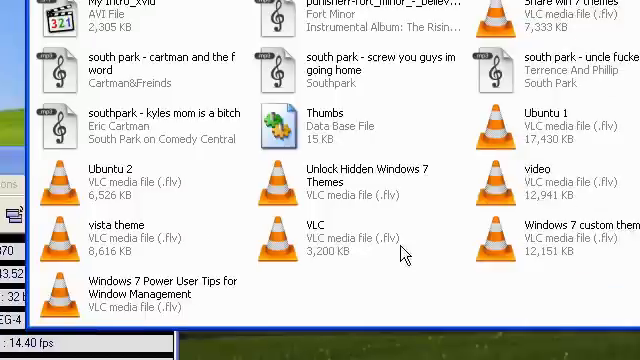
pyautogui.scroll(3)
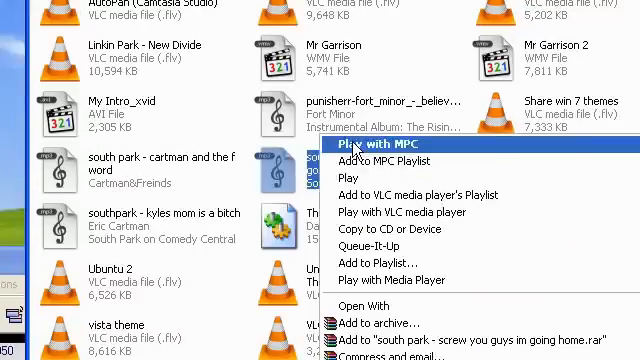
pyautogui.click(365, 147)
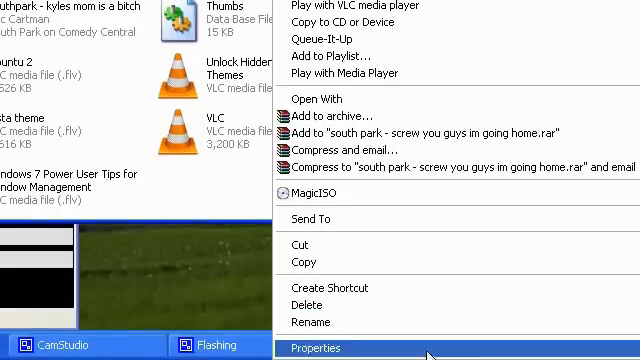
pyautogui.click(322, 348)
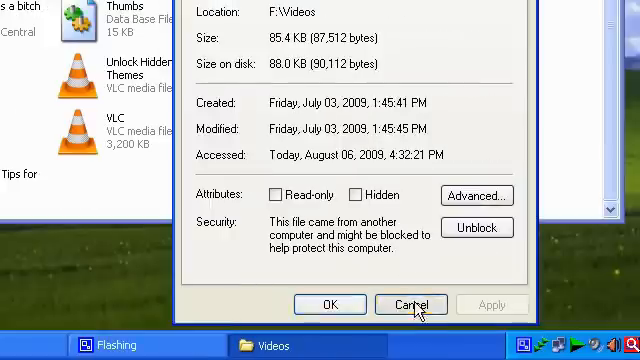
pyautogui.click(410, 304)
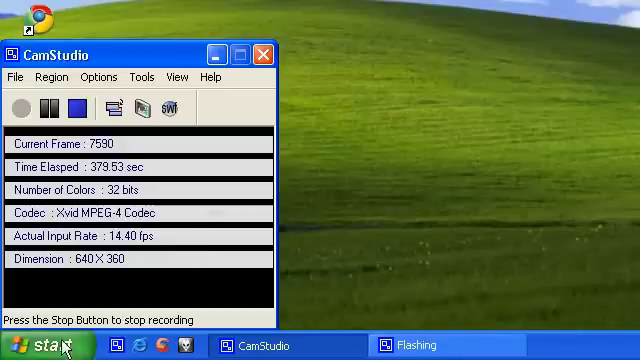
# Step: Show the klcodec500f desktop file's details: K-Lite Codec Pack Setup 5.0.0.0, 13.6 MB
pyautogui.click(40, 340)
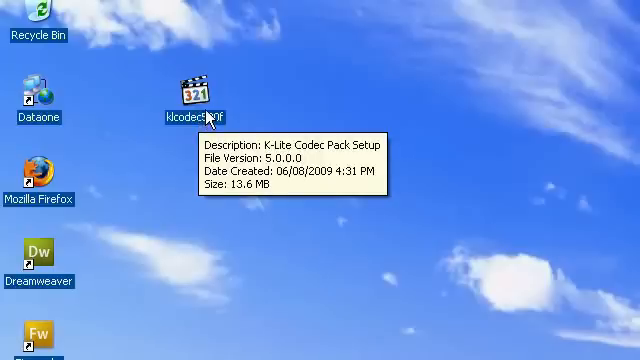
pyautogui.moveTo(199, 138)
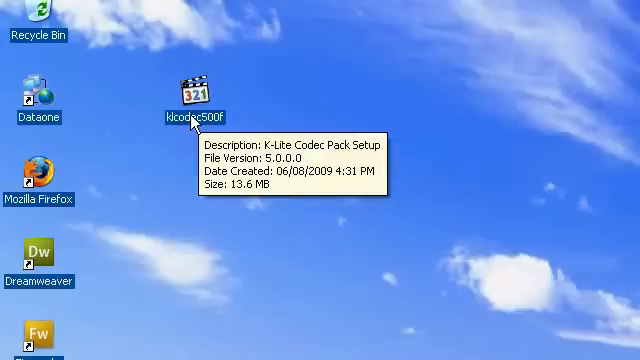
pyautogui.moveTo(224, 167)
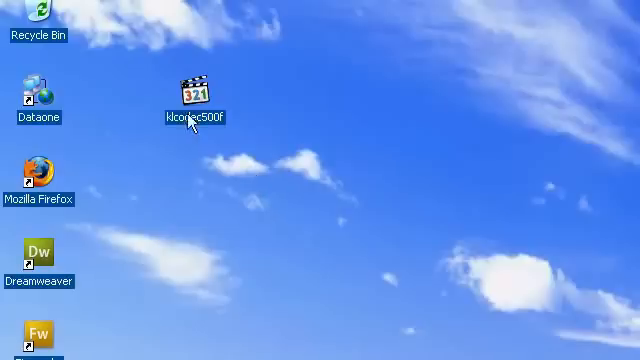
pyautogui.moveTo(168, 230)
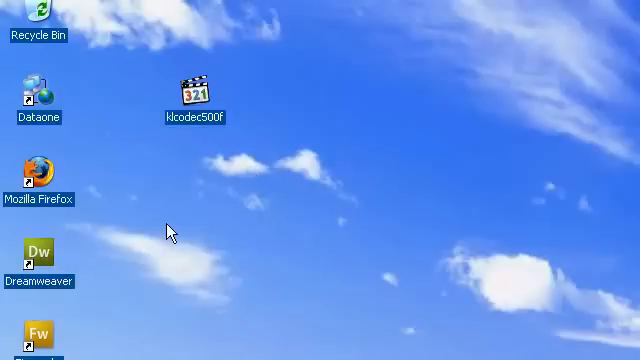
pyautogui.moveTo(163, 228)
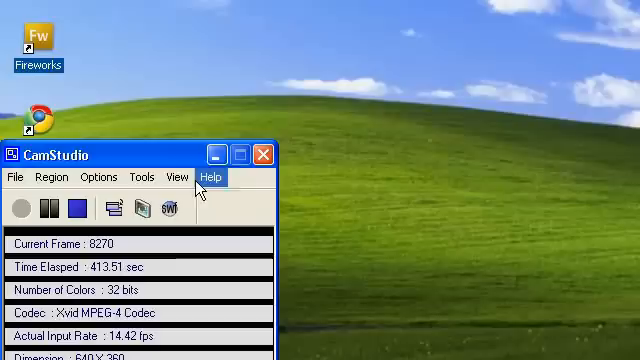
pyautogui.moveTo(205, 160)
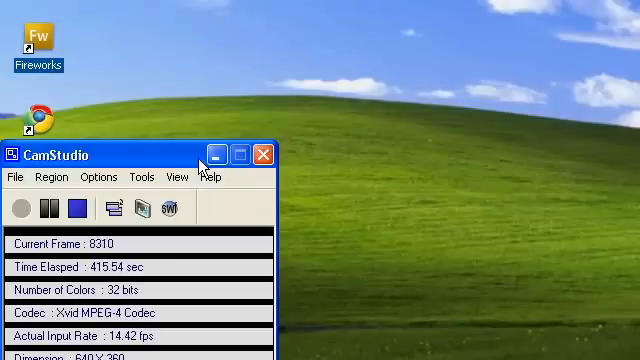